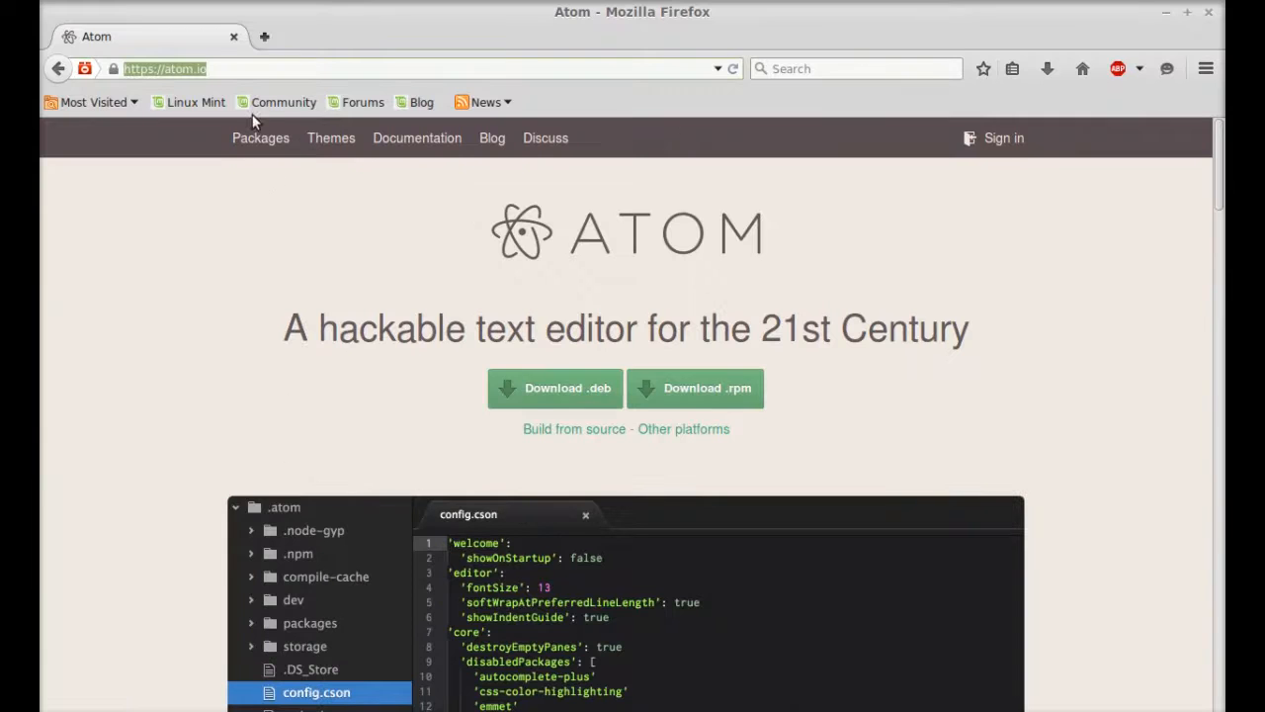
Browse atom.io's download options, then close Firefox
click(171, 68)
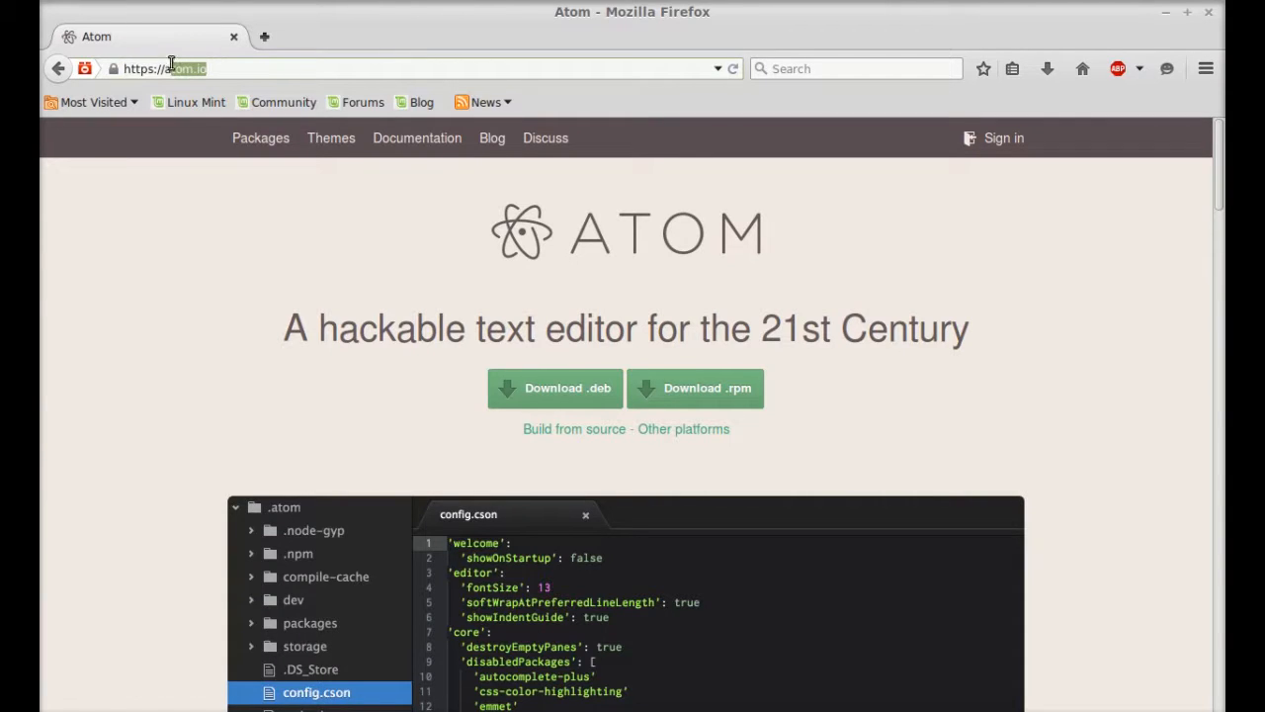
mouse_move(555, 388)
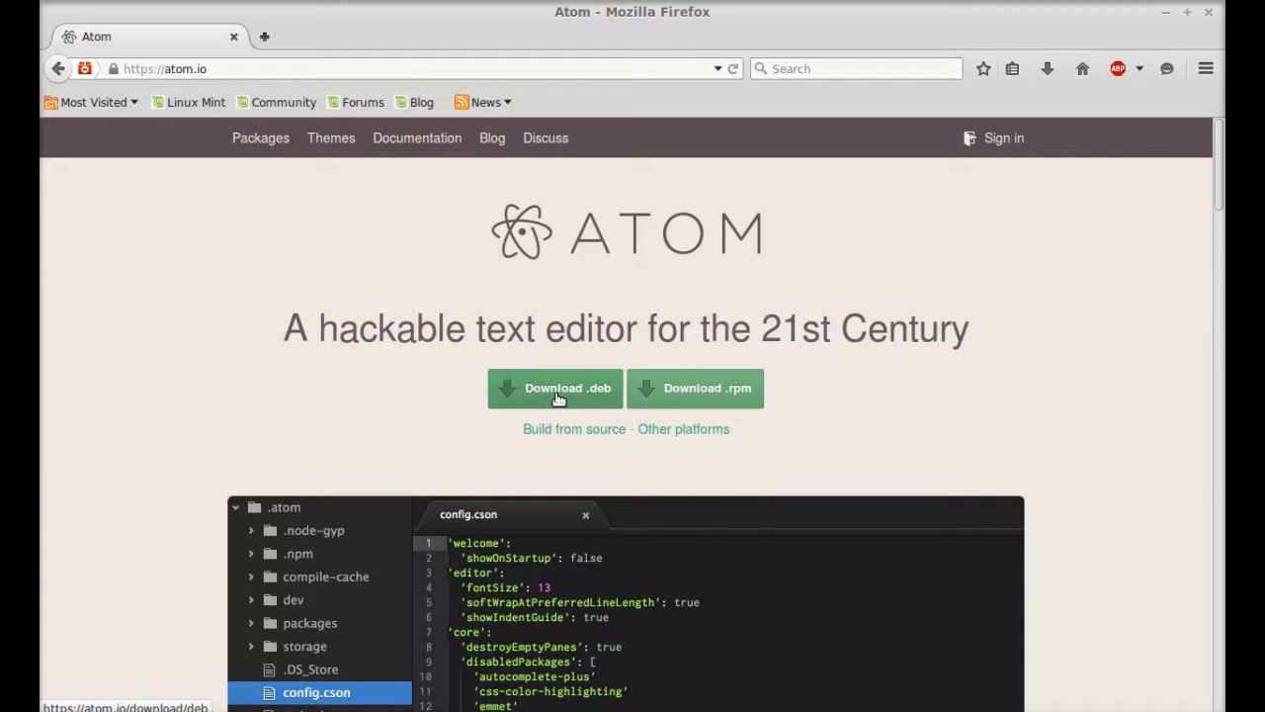
scroll(down, 3)
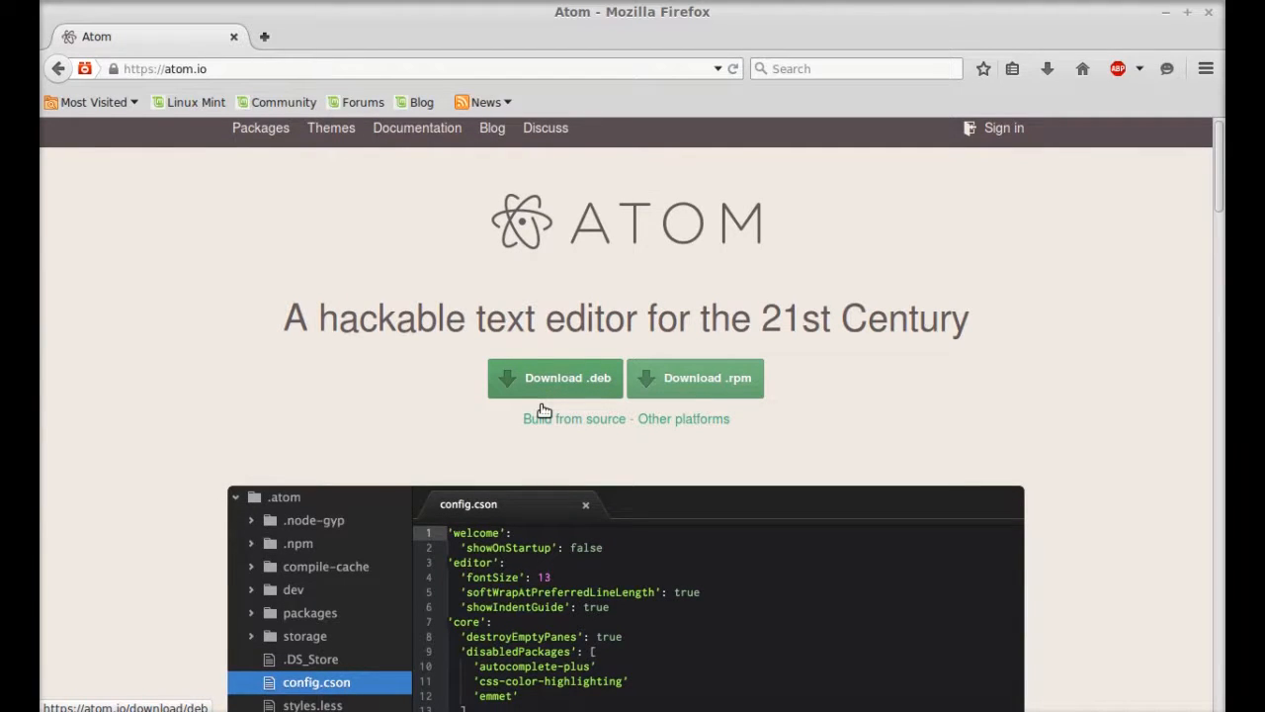
scroll(down, 3)
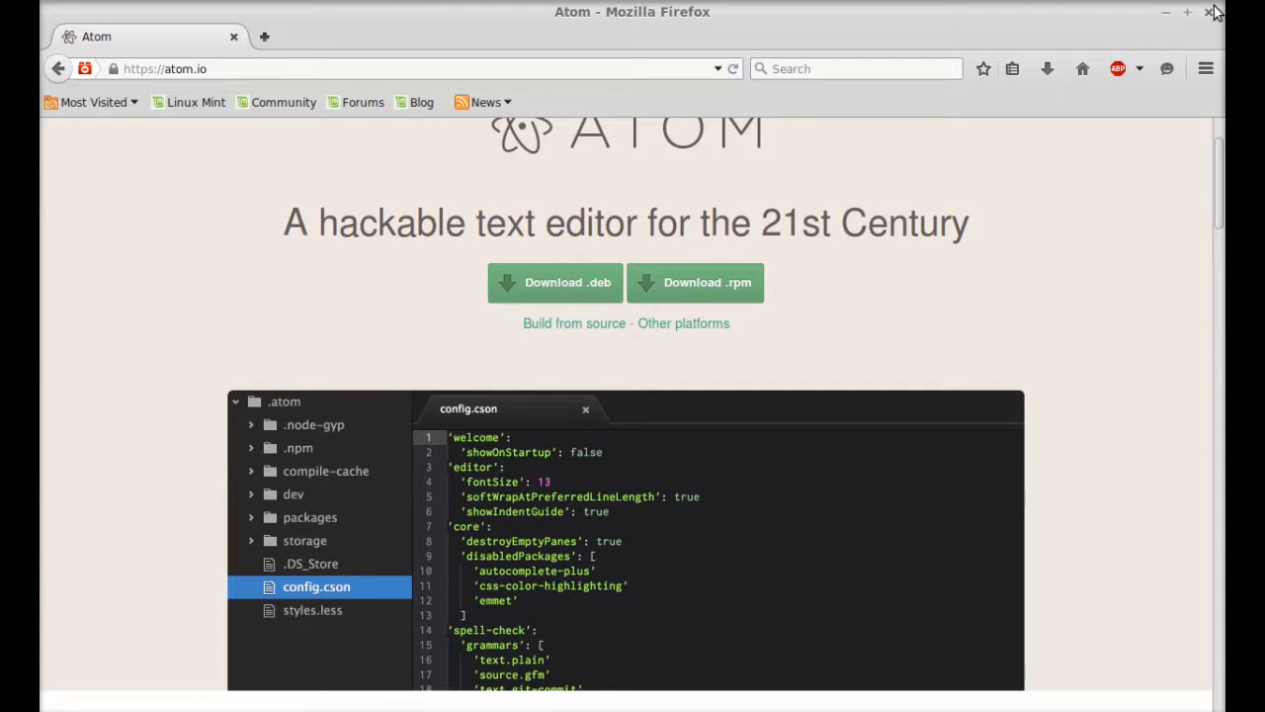
click(1210, 12)
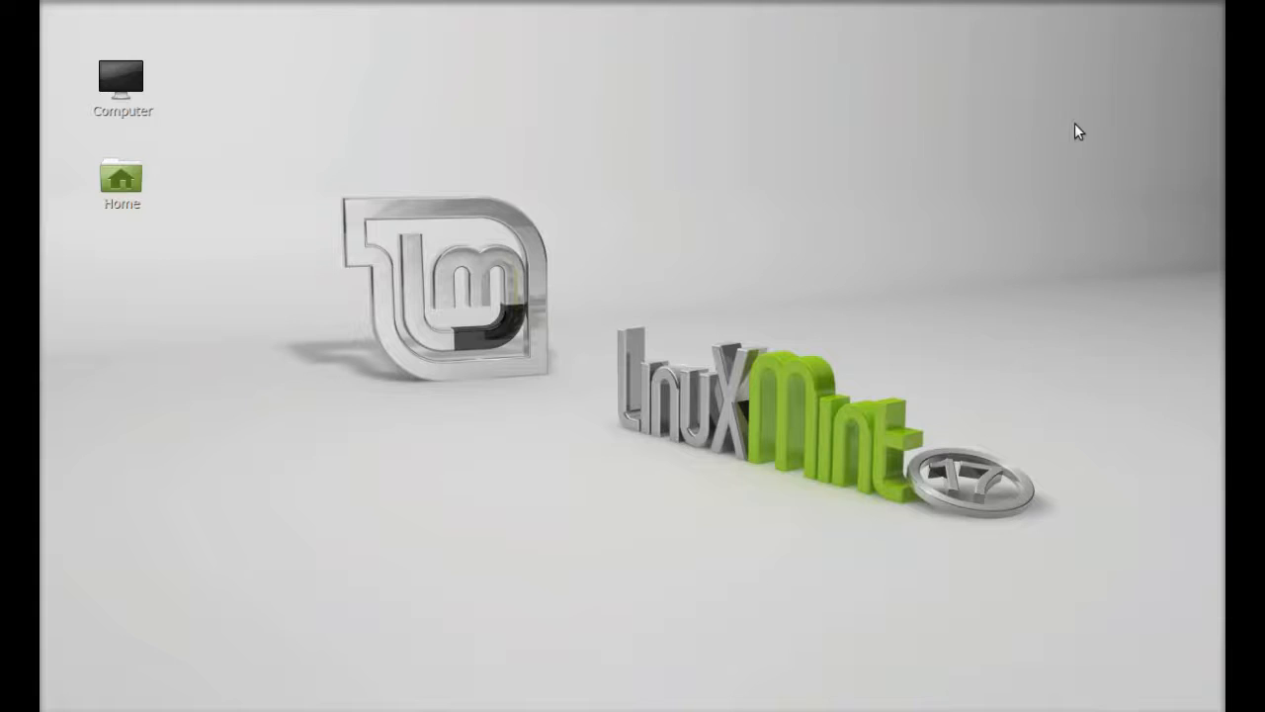
Run 'sudo add-apt-repository ppa:webupd8team/atom' and authorize it with the password
text(sudo ad)
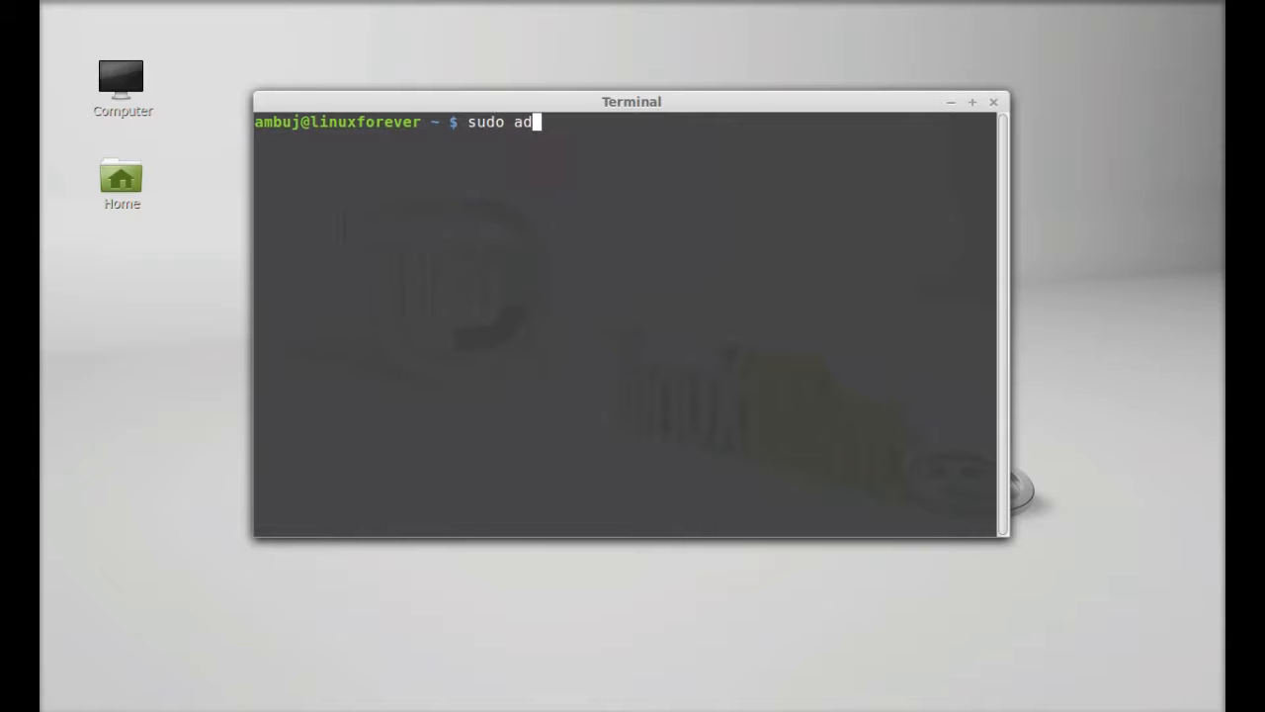
text(d-apt-r)
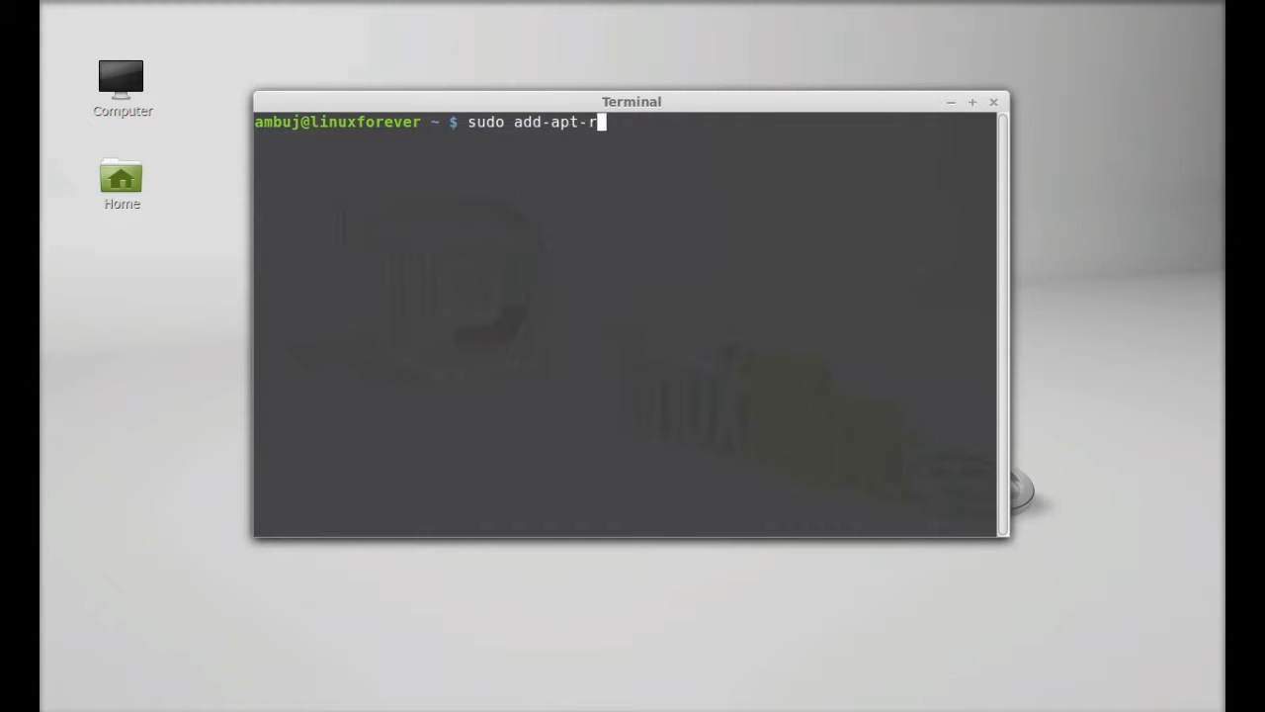
text(epo)
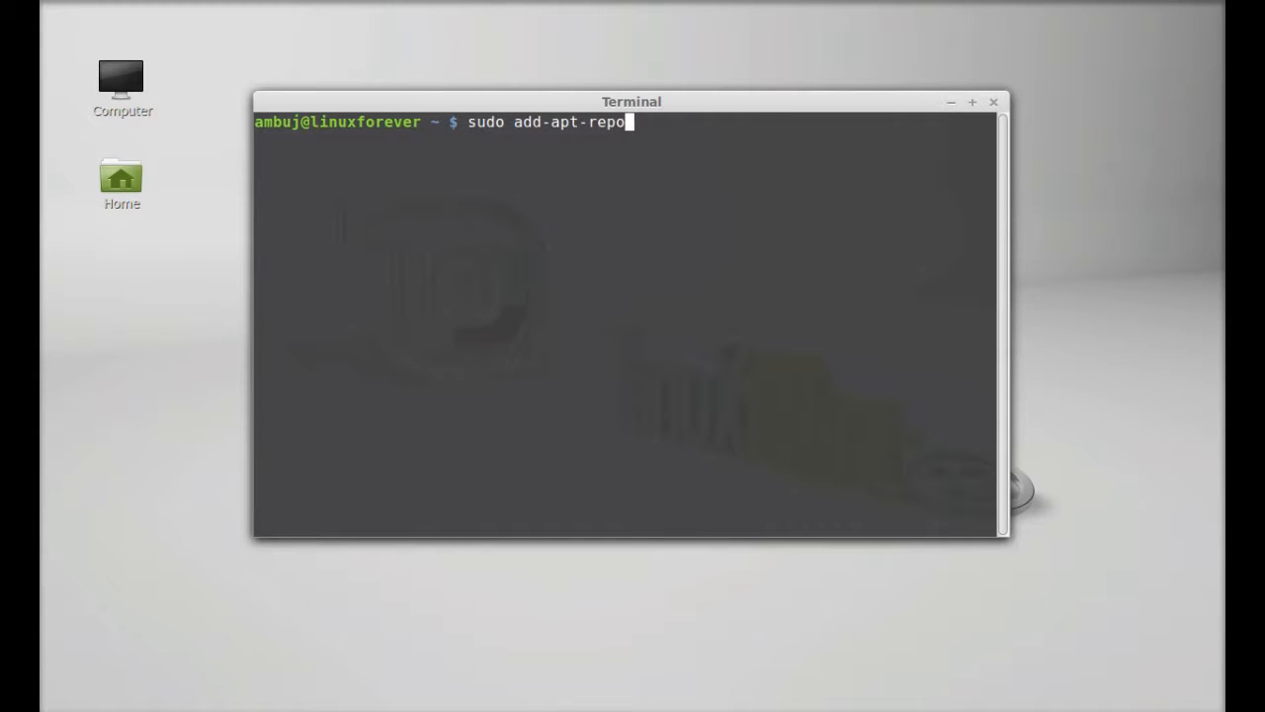
text(sitory p)
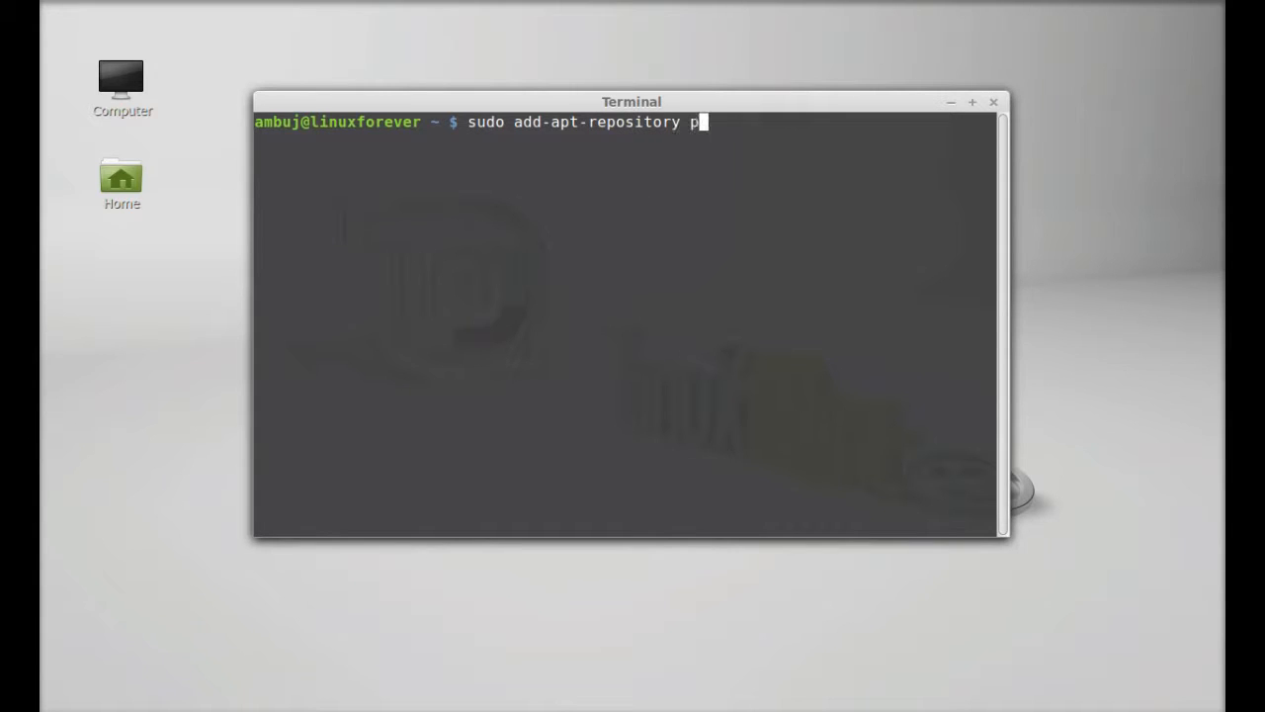
text(pa:)
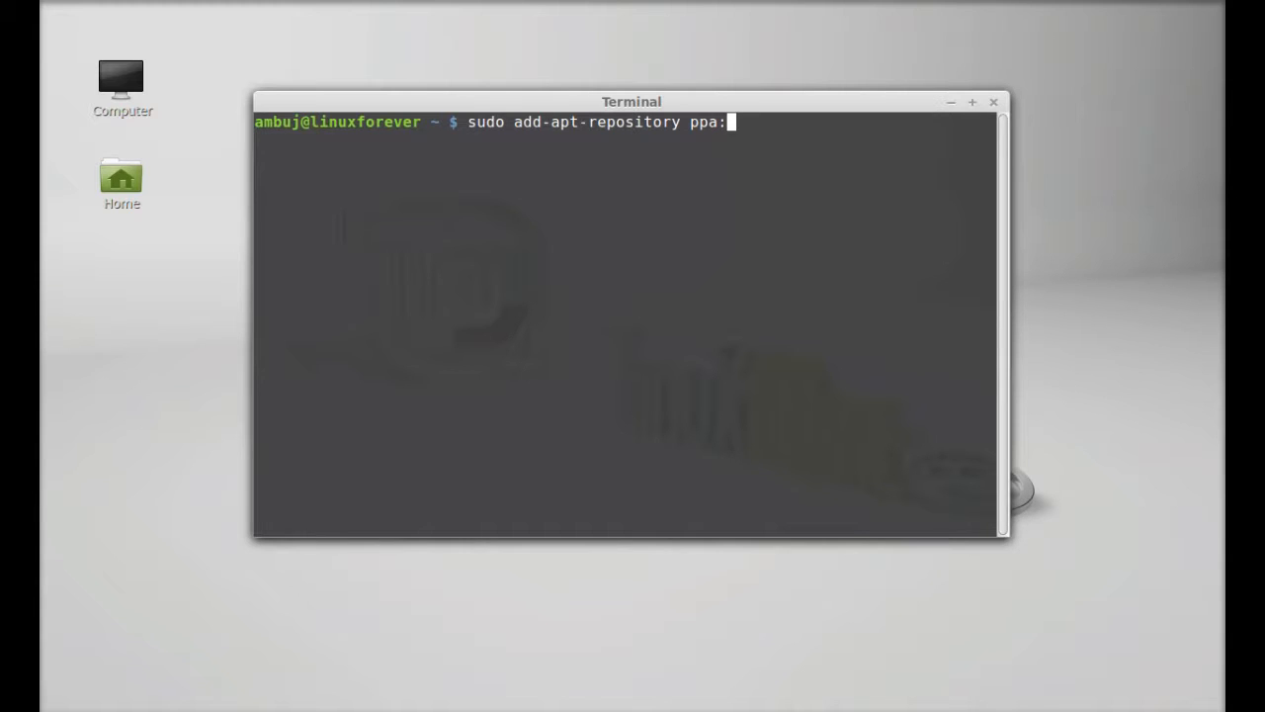
text(webup)
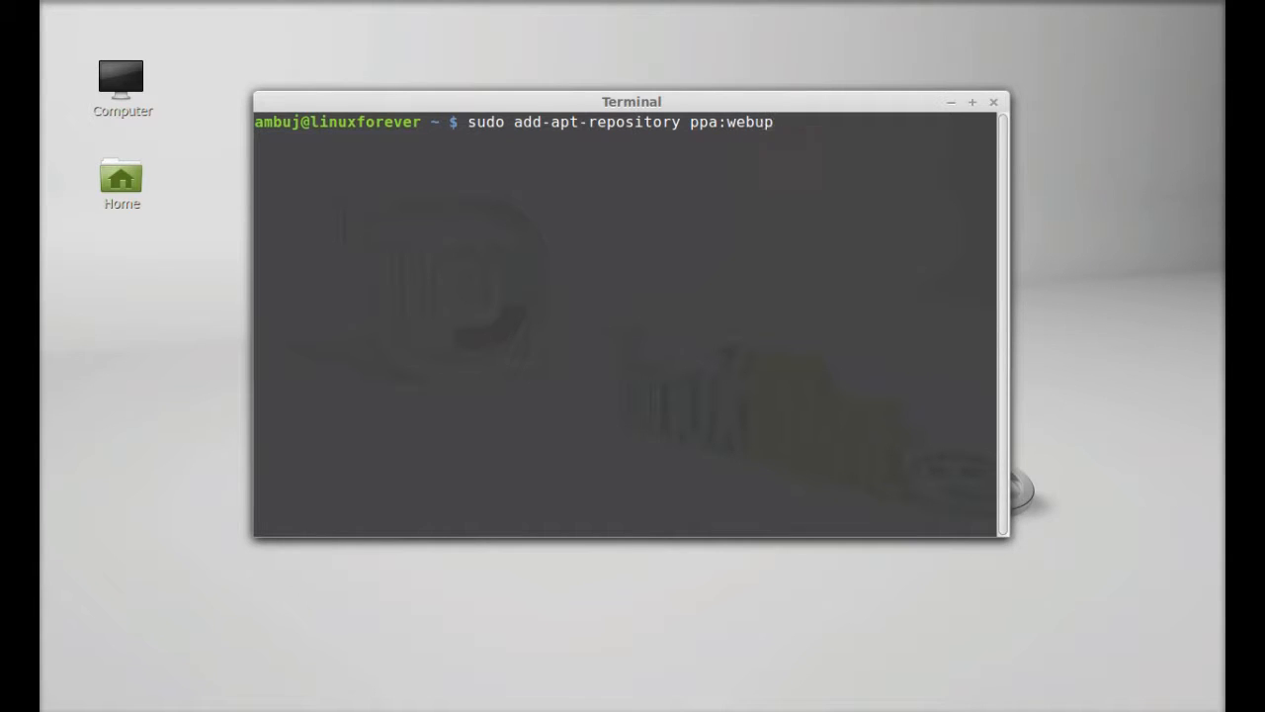
text(d8)
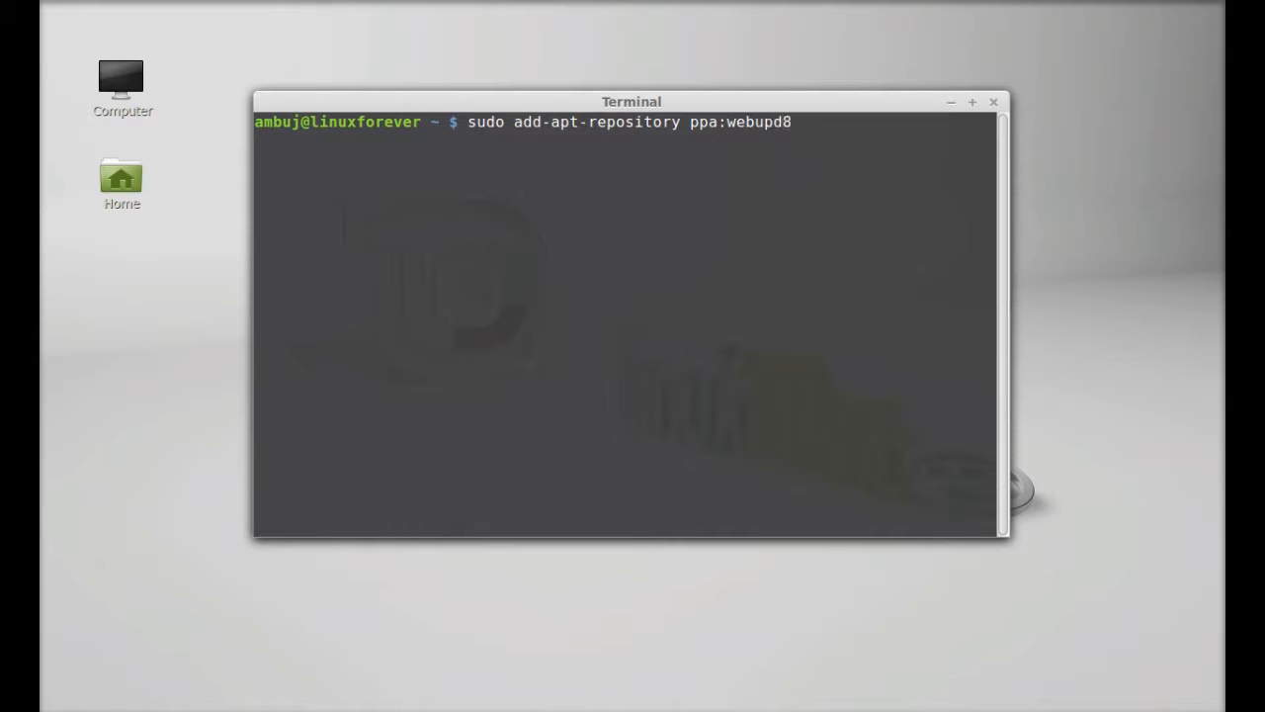
text(team)
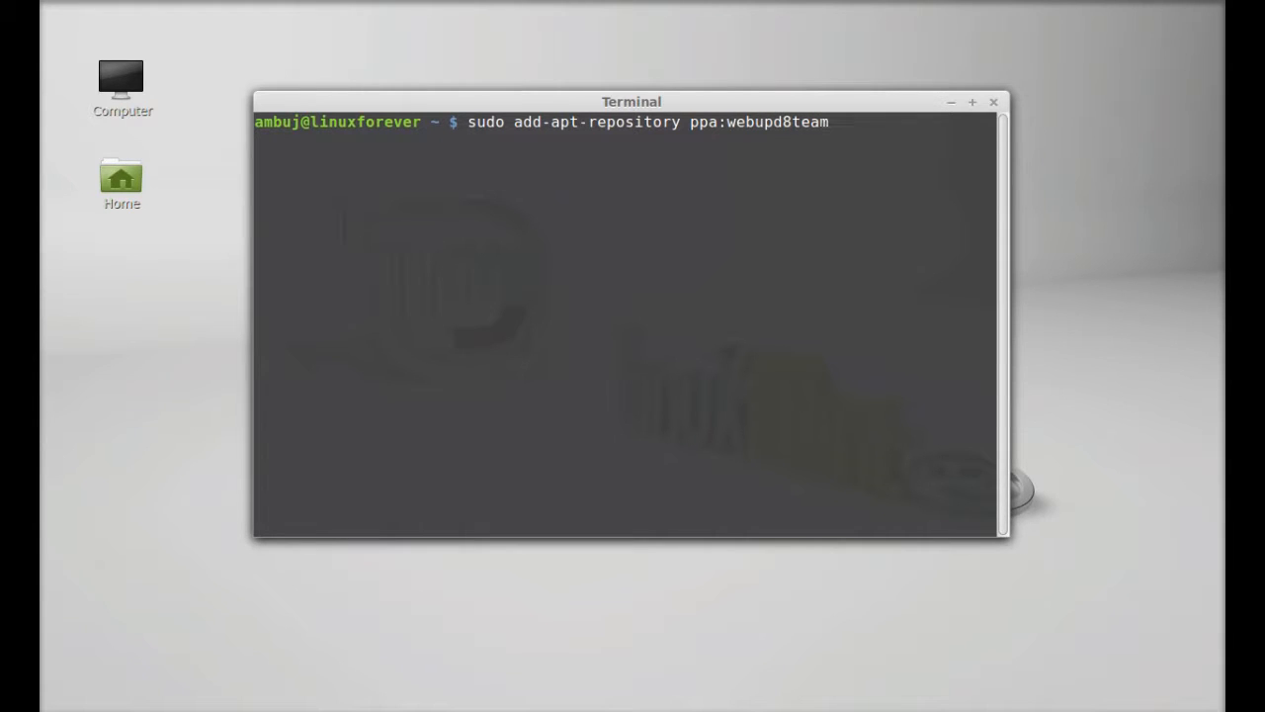
text(/atom)
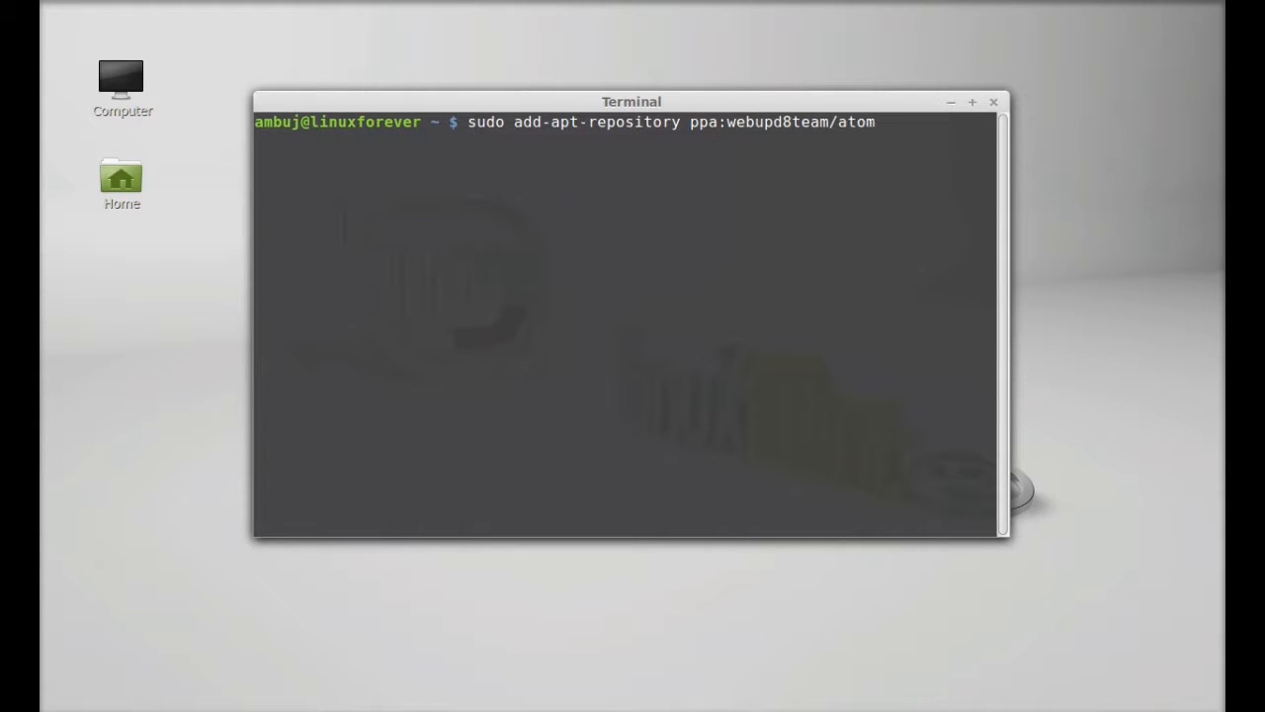
key(Return)
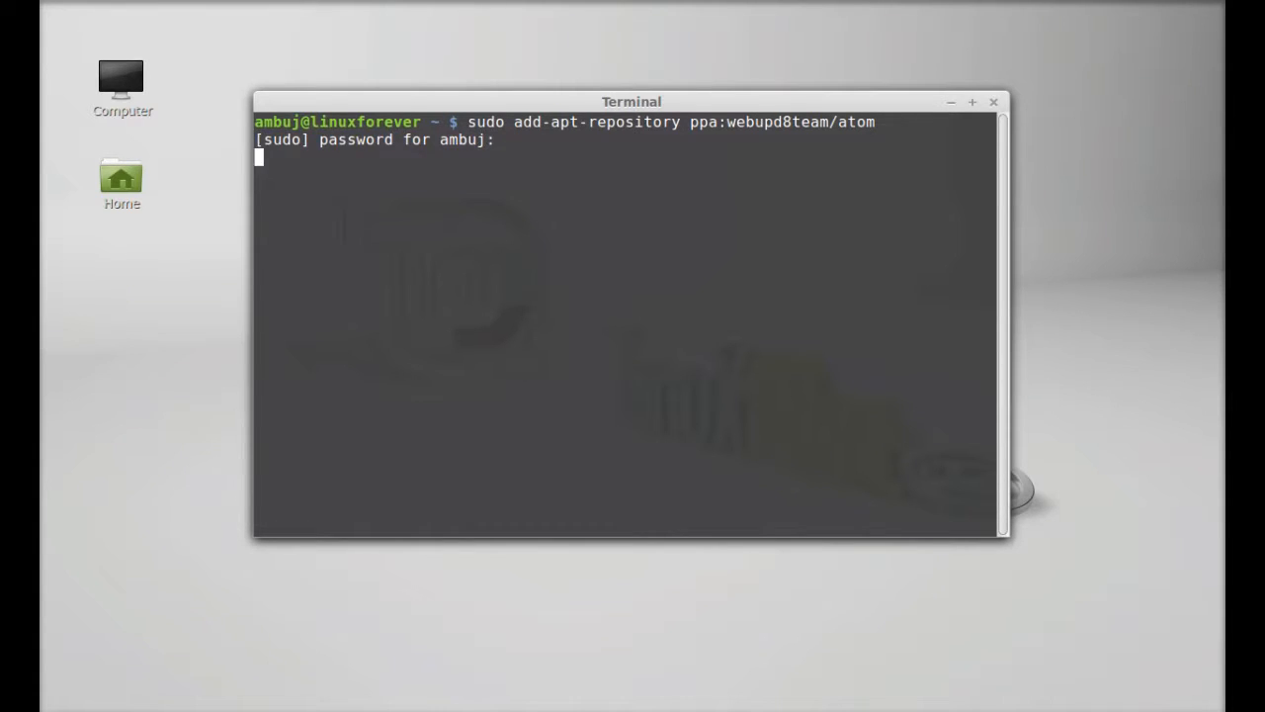
key(Return)
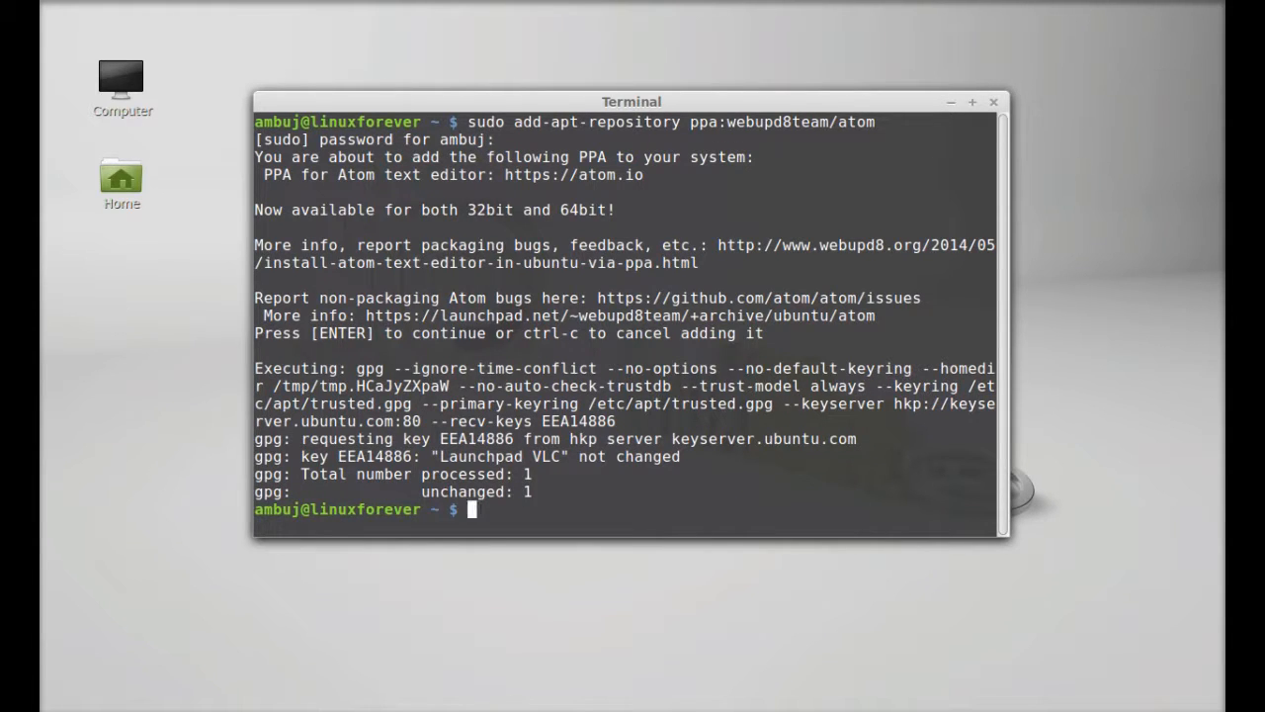
Run 'sudo apt-get update' to refresh the package lists
text(sudo)
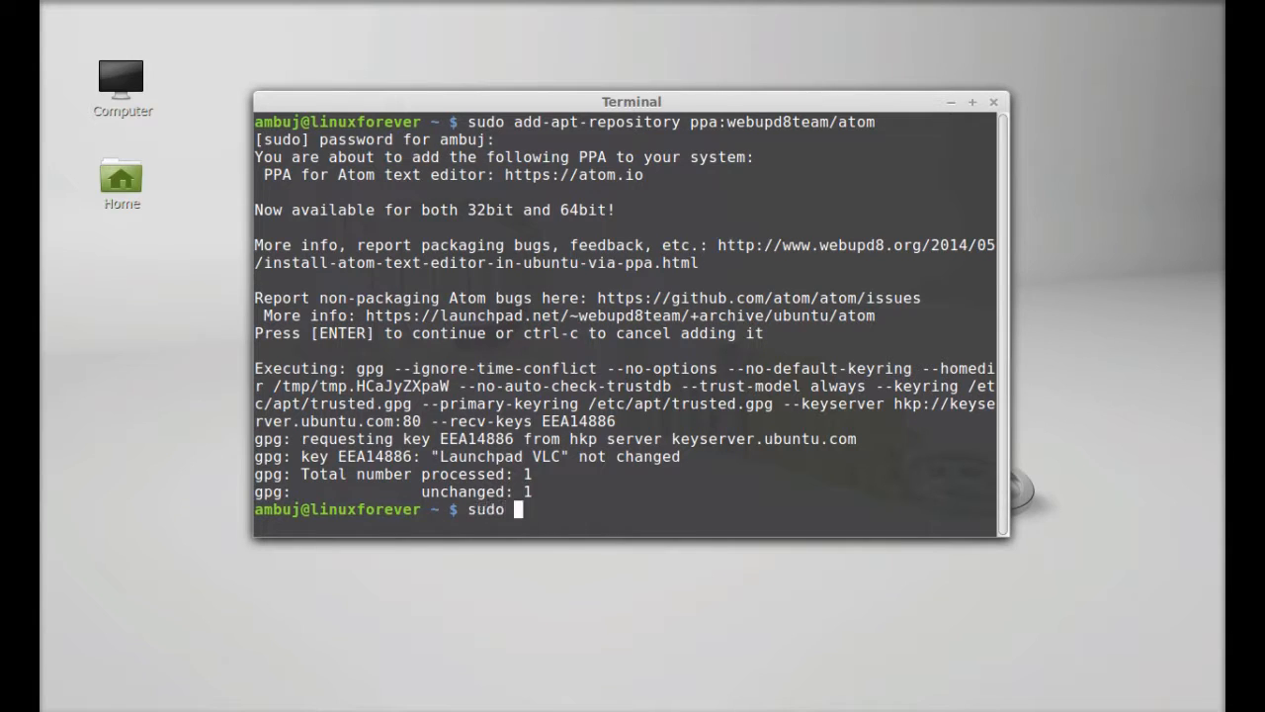
text(apt-get update)
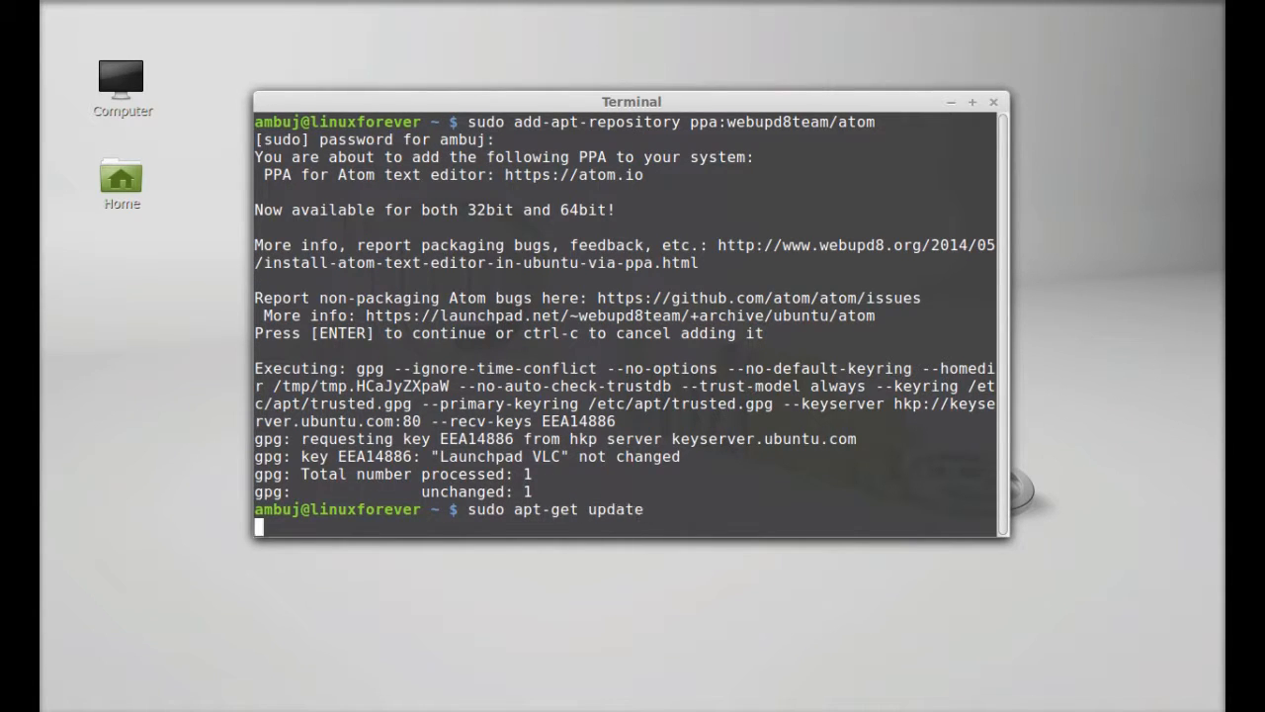
key(Return)
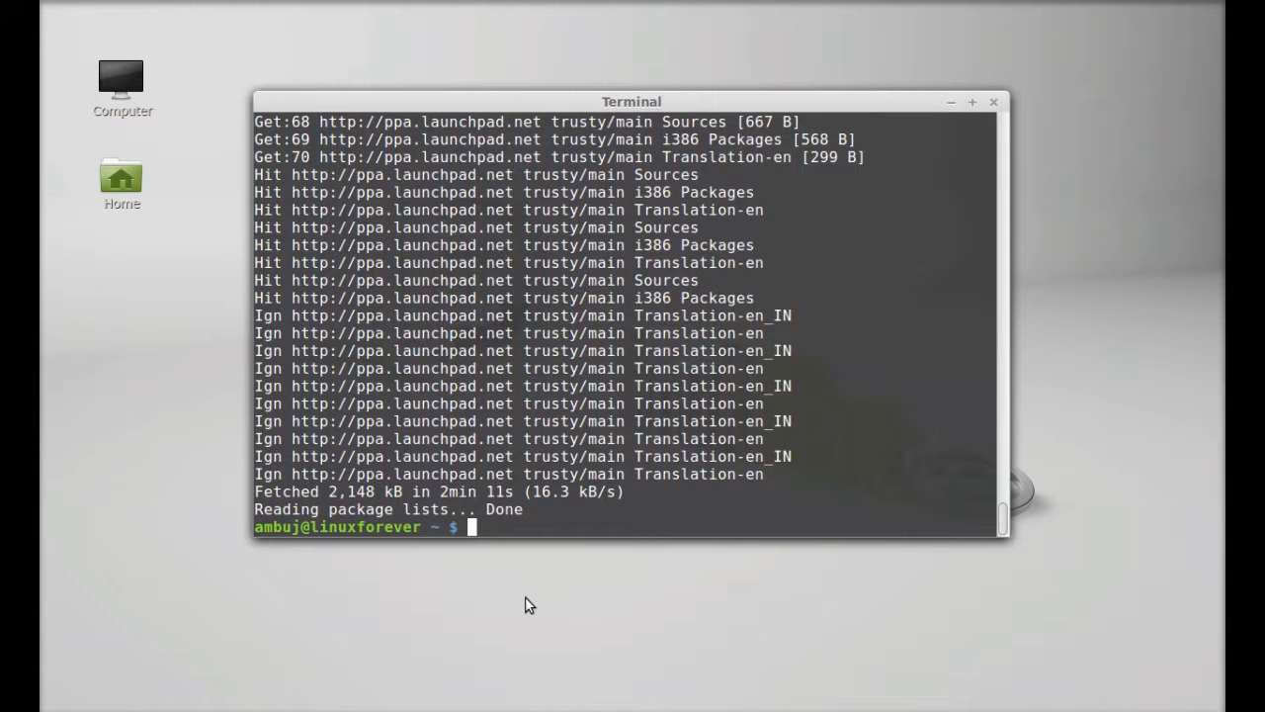
Enter 'sudo apt-get install atom' to install the Atom editor
text(sudo)
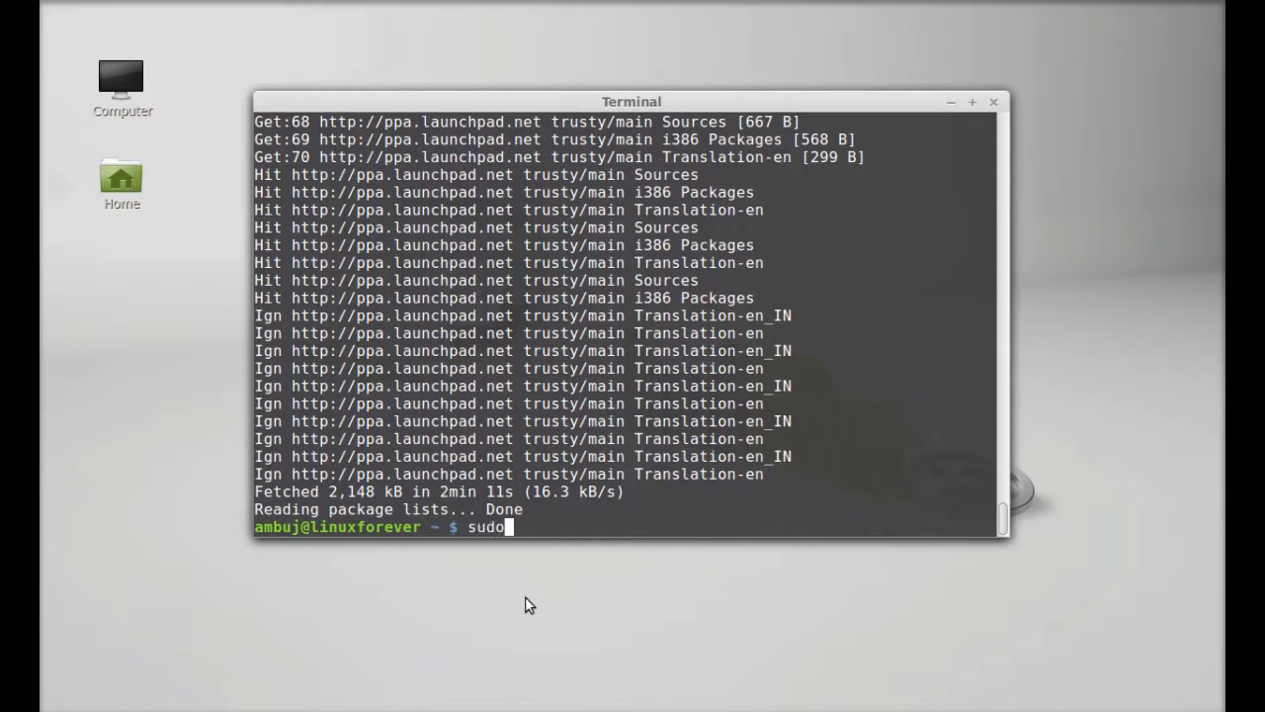
text(apt-ge)
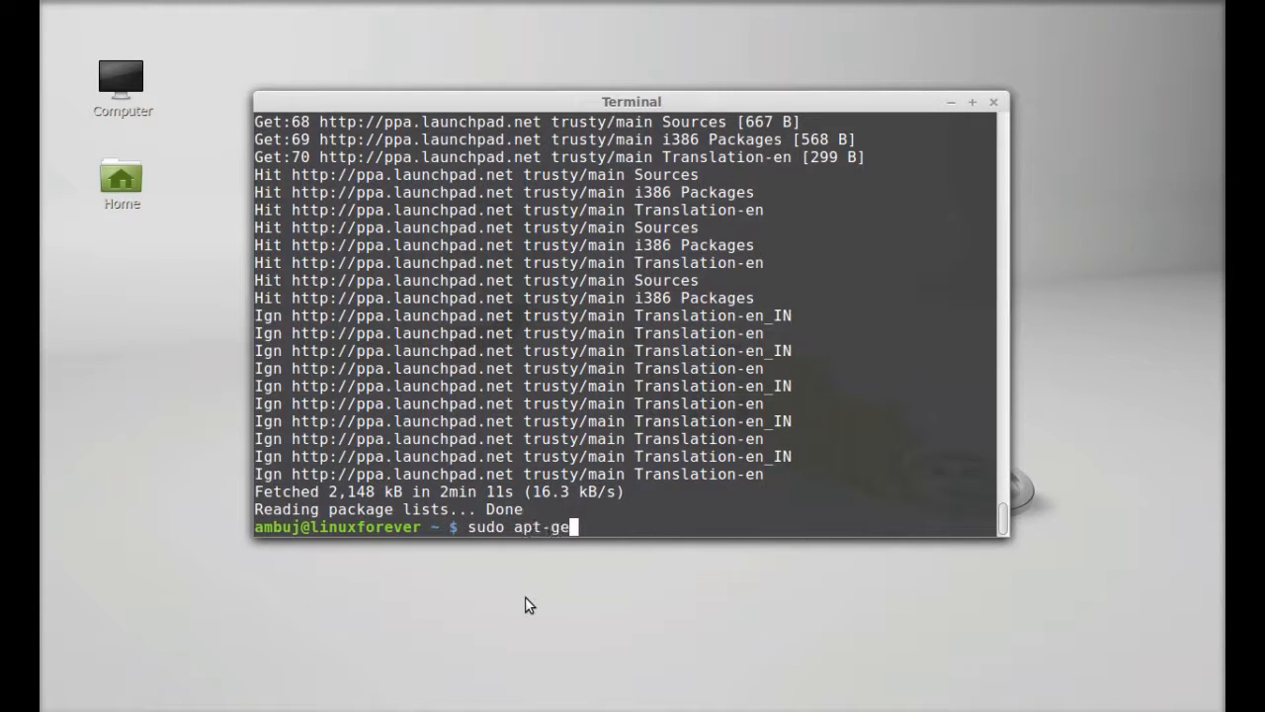
text(t install)
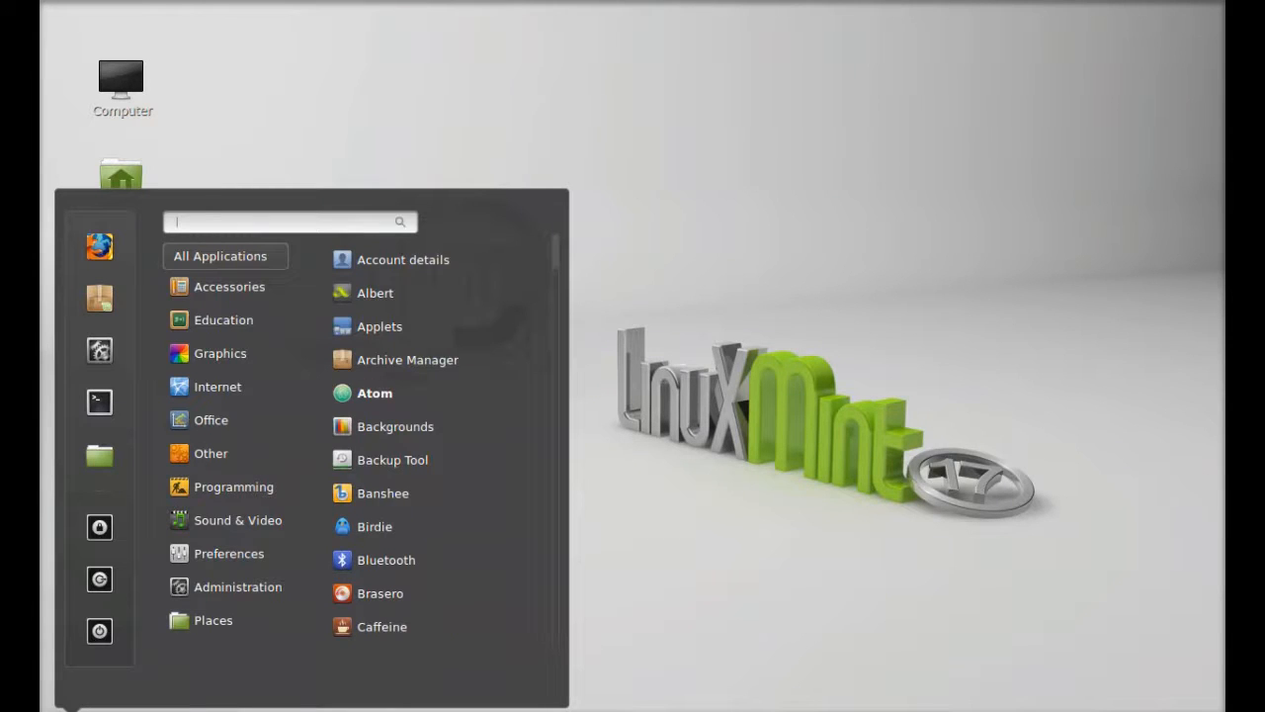
Search 'atom' in the Cinnamon Menu to find the Atom application
text(atom)
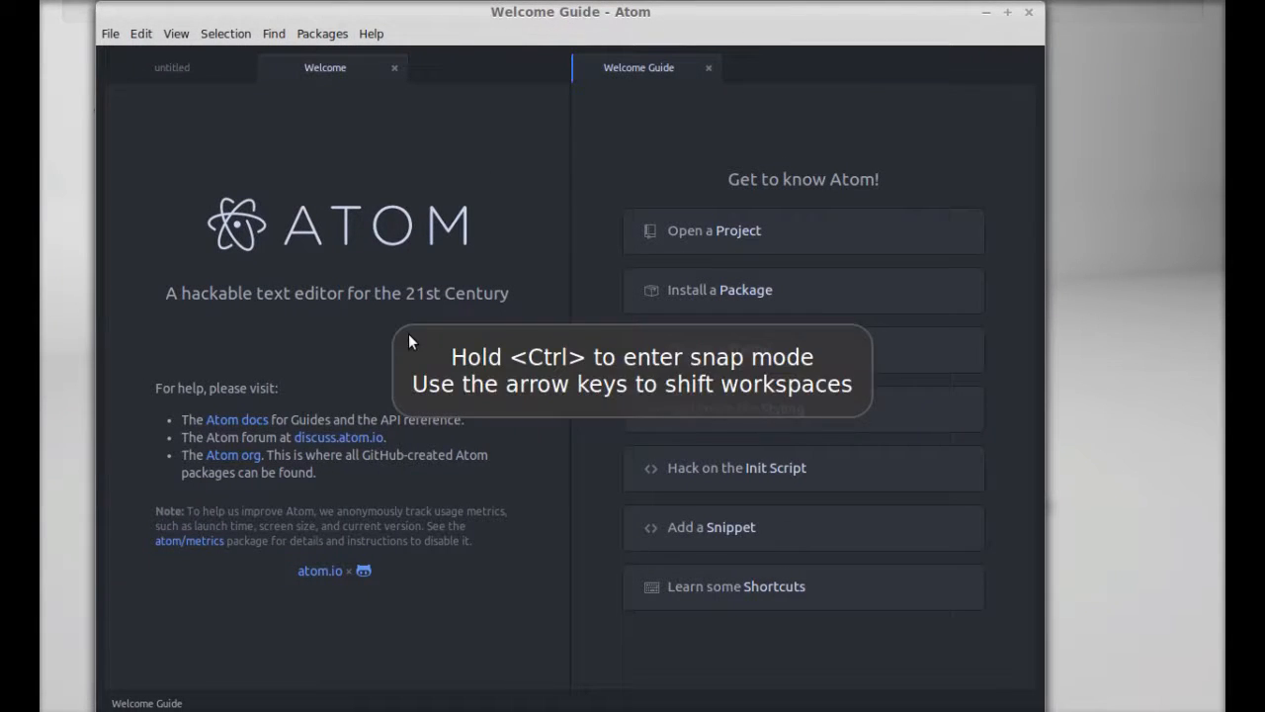
mouse_move(321, 329)
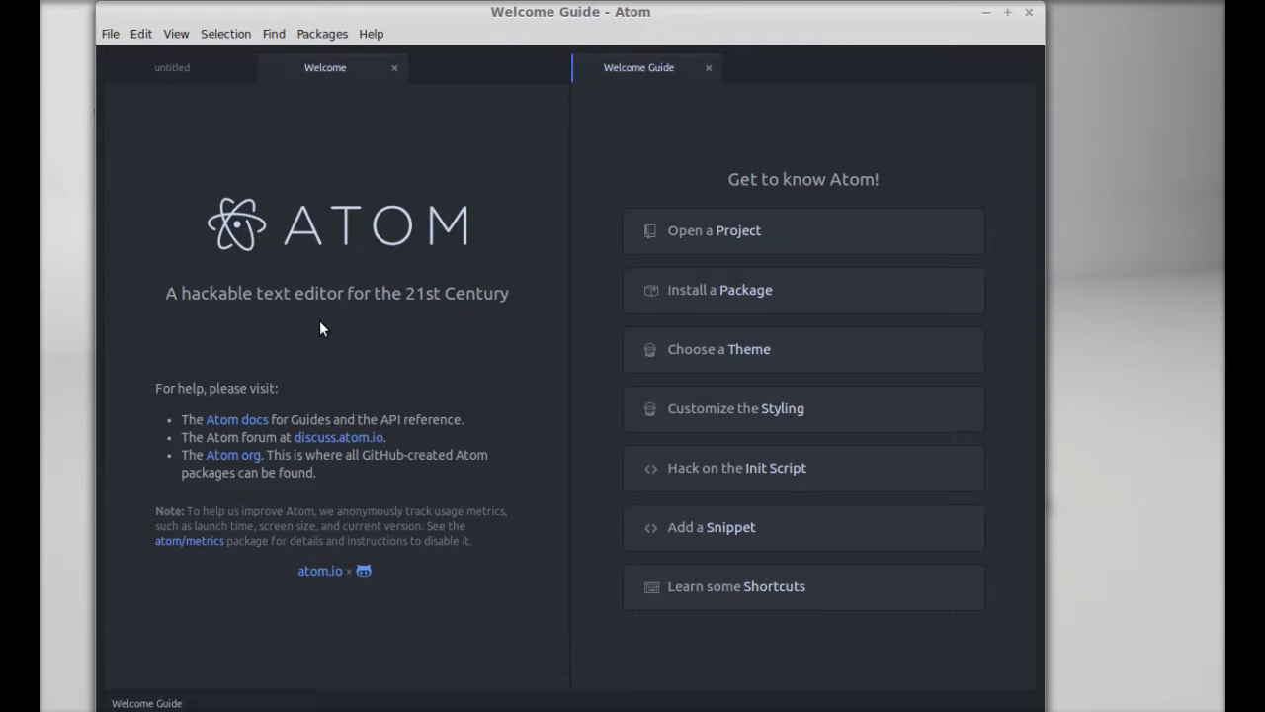
mouse_move(489, 289)
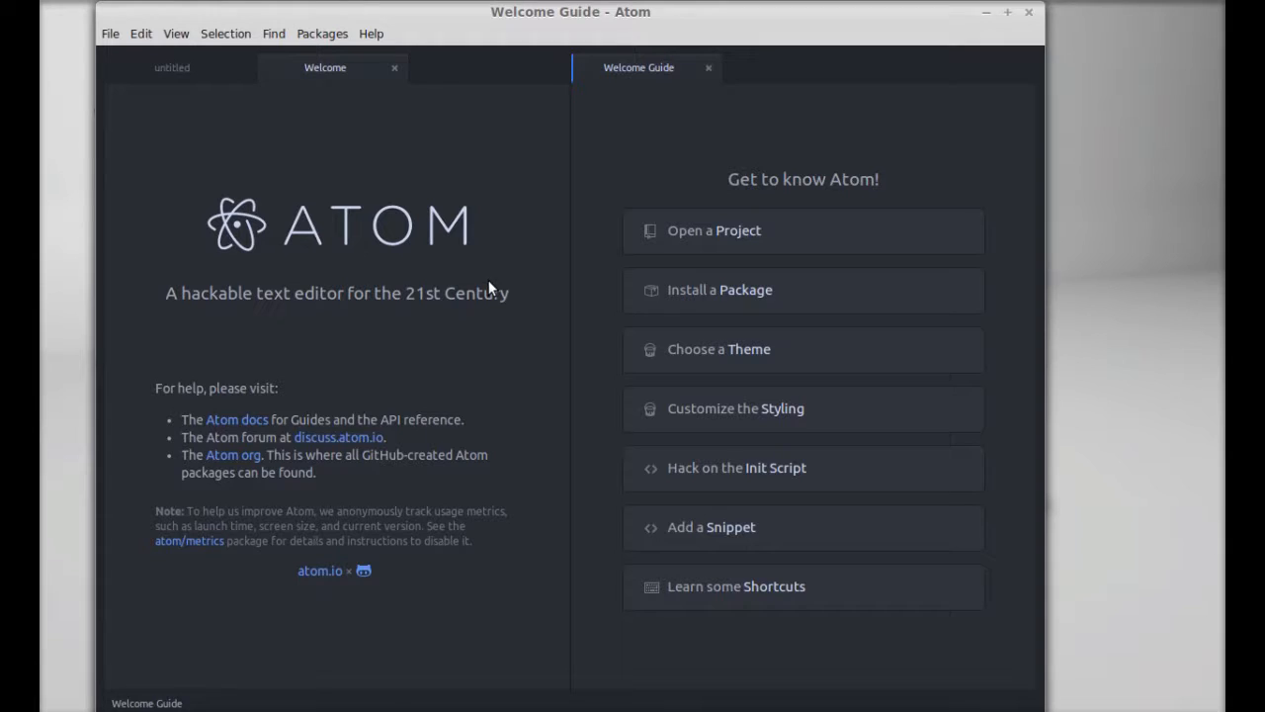